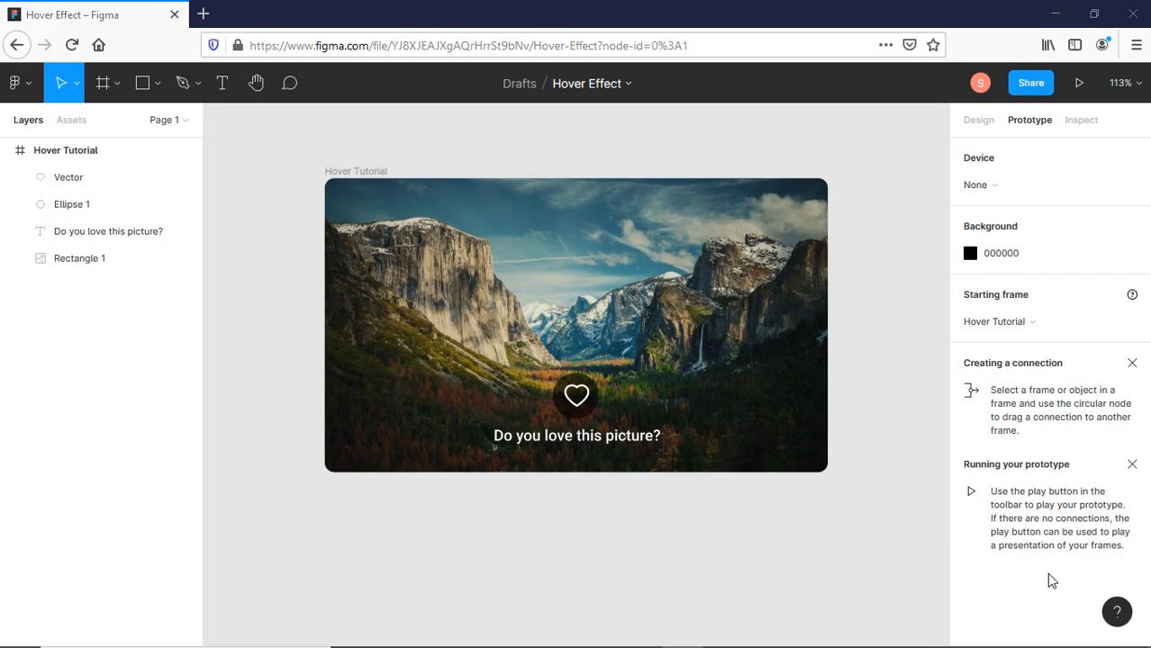
{"action": "mouse_move", "coordinate": [1009, 581]}
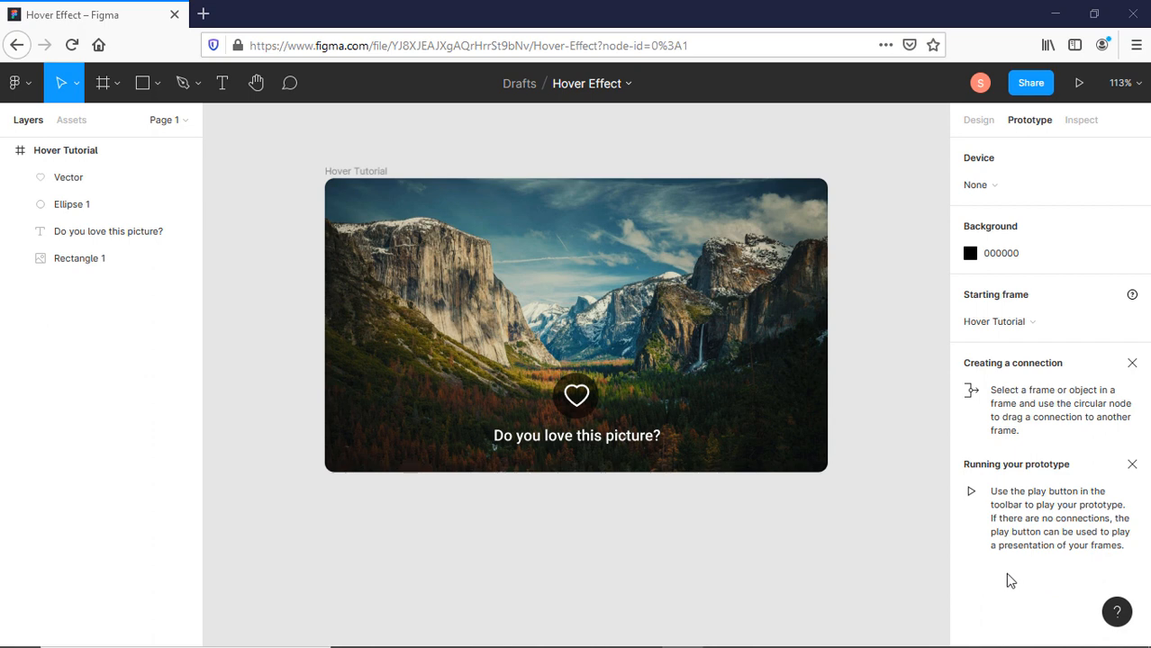
{"action": "mouse_move", "coordinate": [577, 503]}
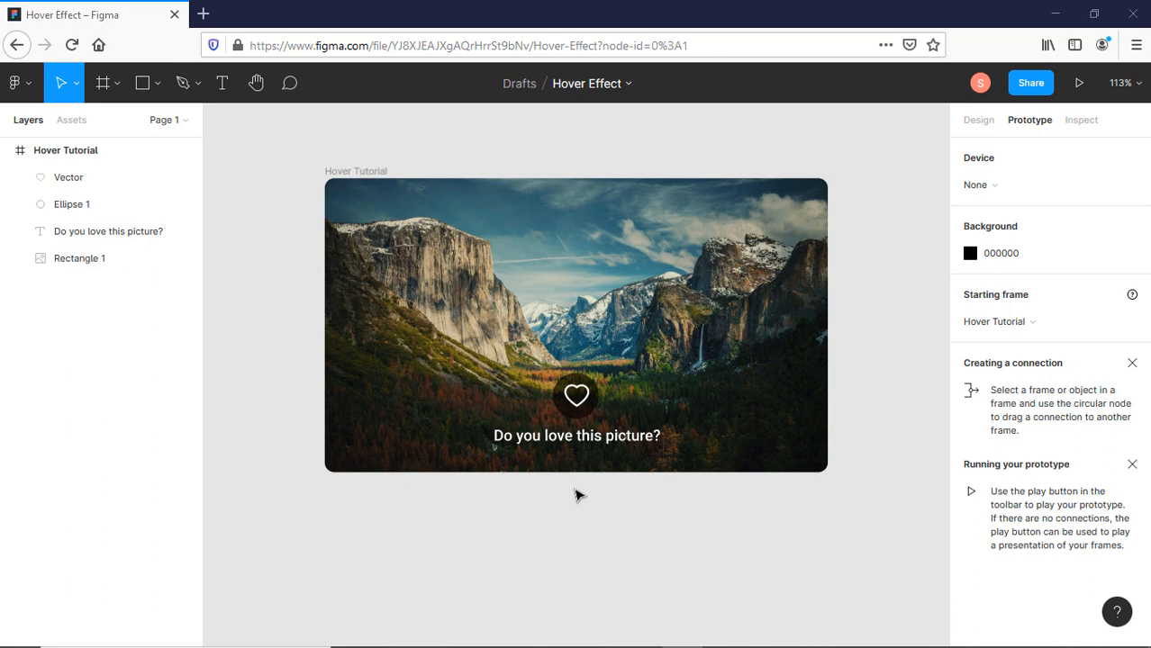
Duplicate the white heart vector into two side-by-side copies below the Hover Tutorial frame.
{"action": "left_click", "coordinate": [1078, 83]}
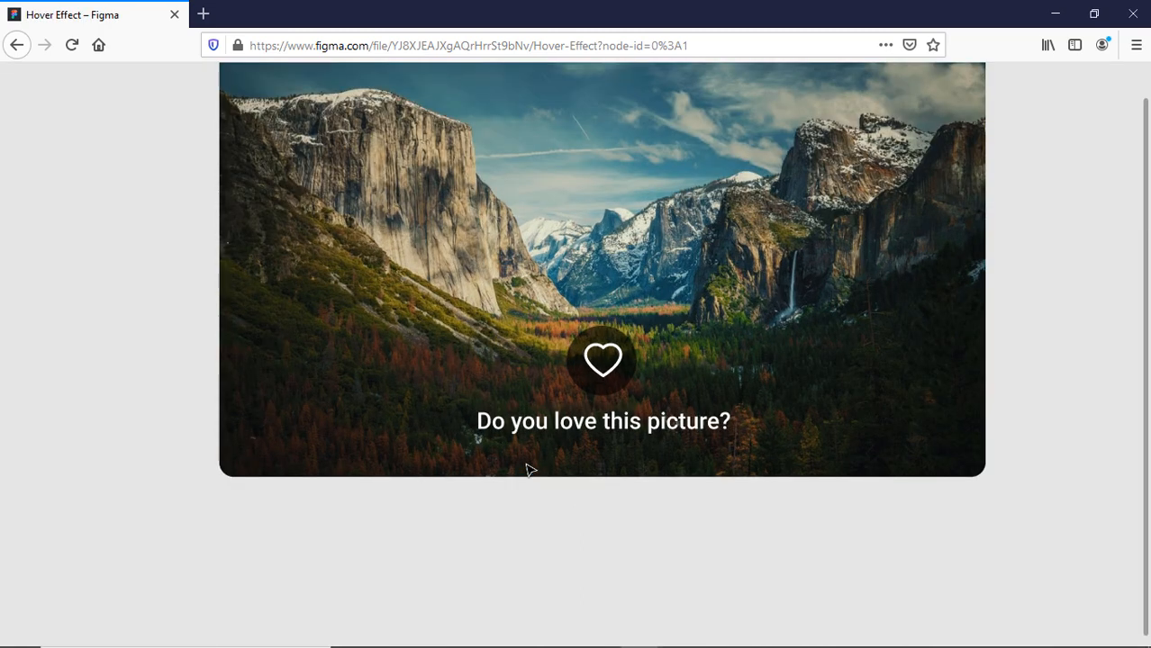
{"action": "scroll", "scroll_direction": "down", "scroll_amount": 3}
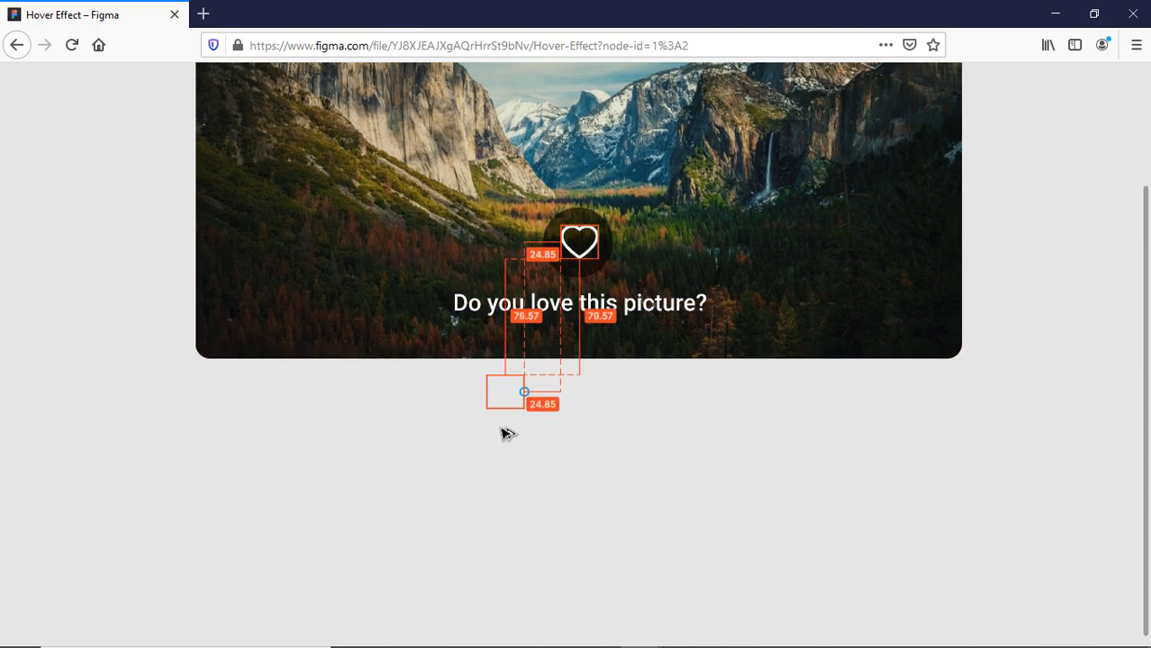
{"action": "left_click", "coordinate": [498, 412]}
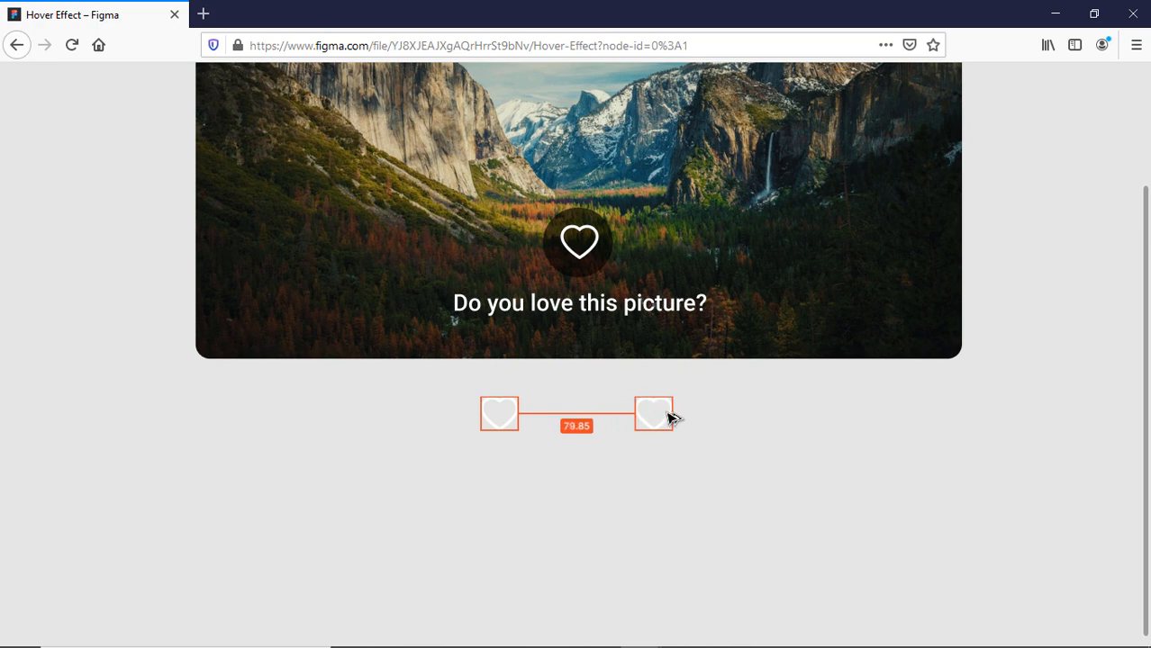
{"action": "left_click", "coordinate": [691, 510]}
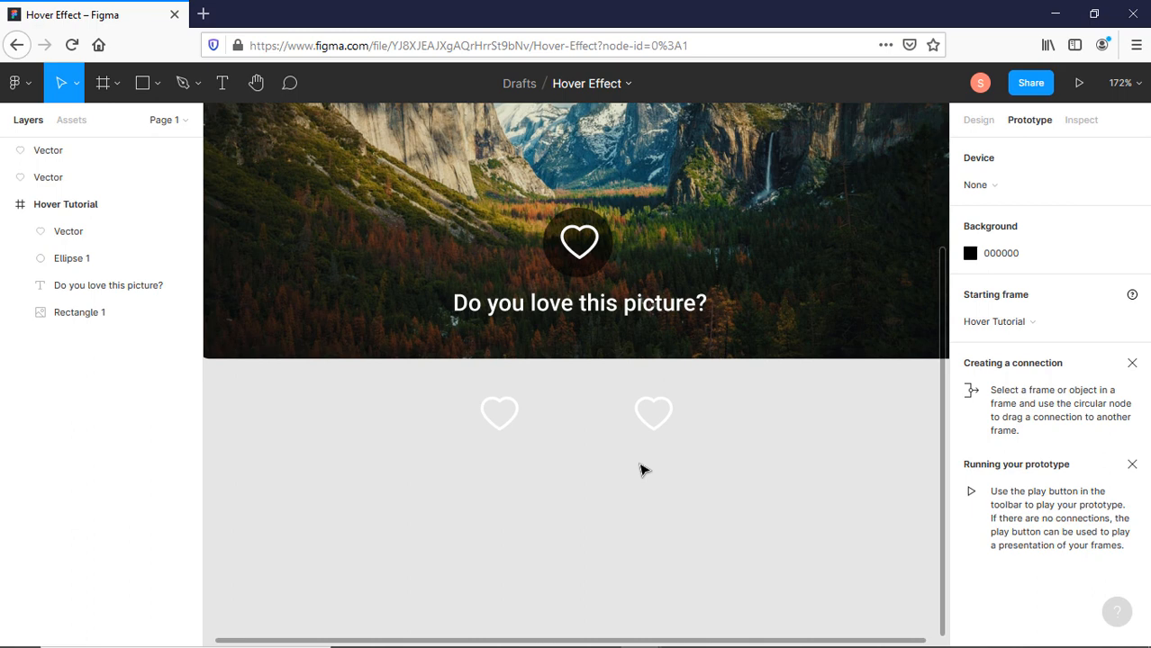
Give the left heart copy a FC7F7F pink stroke, then select the right copy.
{"action": "left_click", "coordinate": [499, 414]}
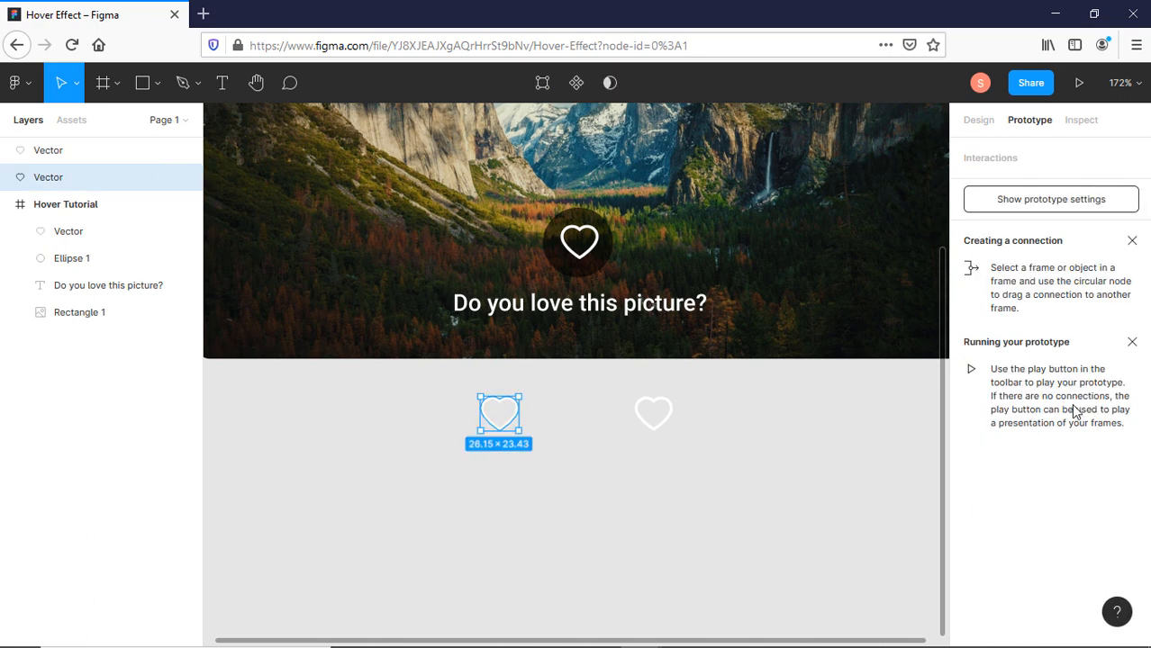
{"action": "mouse_move", "coordinate": [506, 425]}
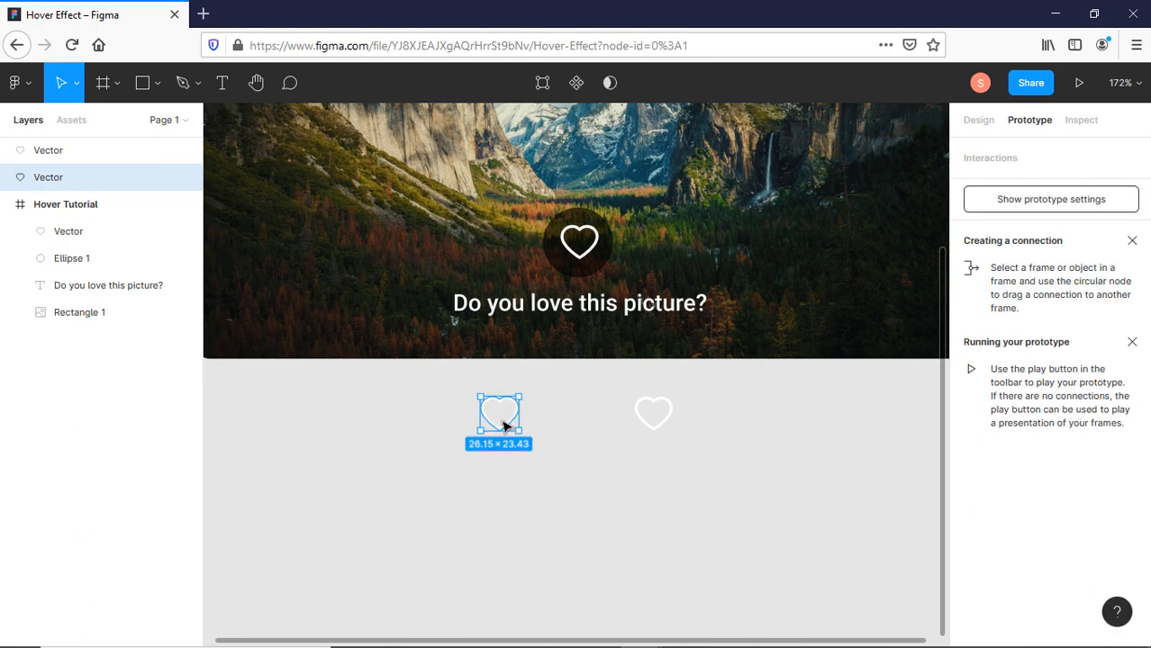
{"action": "left_click", "coordinate": [978, 120]}
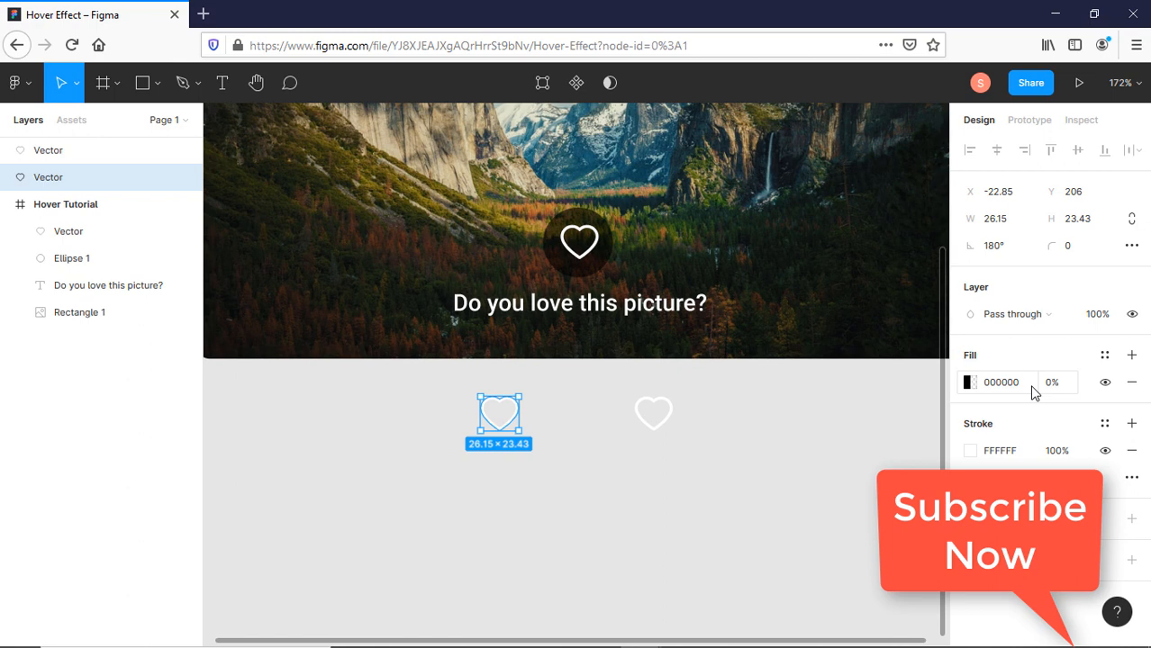
{"action": "left_click", "coordinate": [1000, 451]}
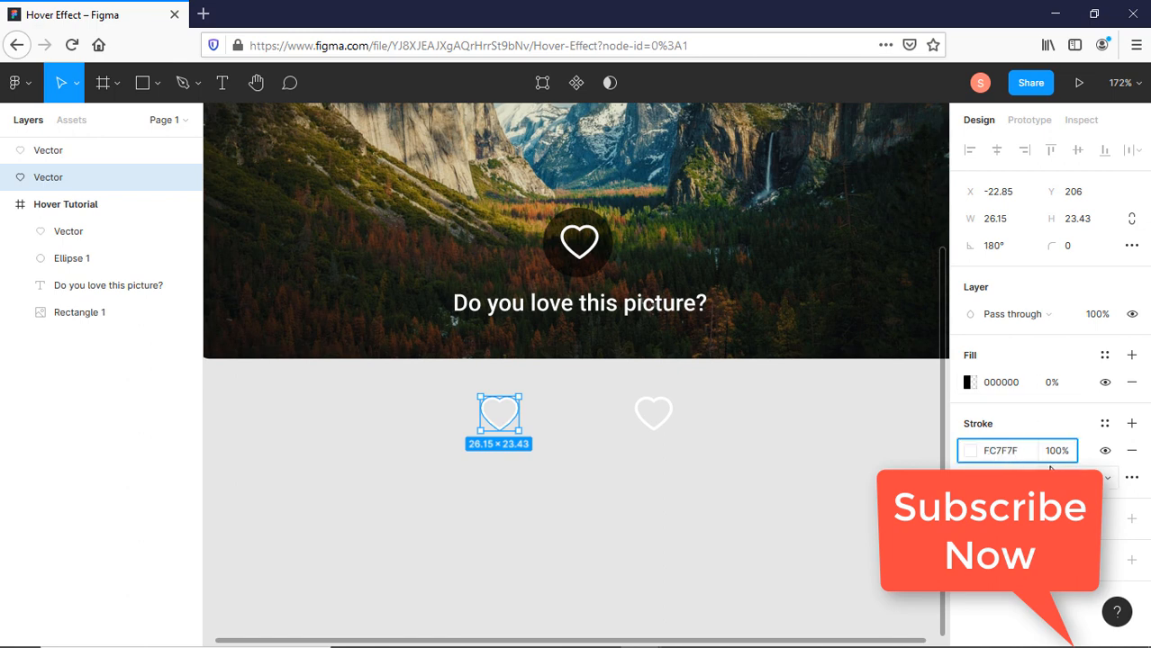
{"action": "left_click", "coordinate": [703, 482]}
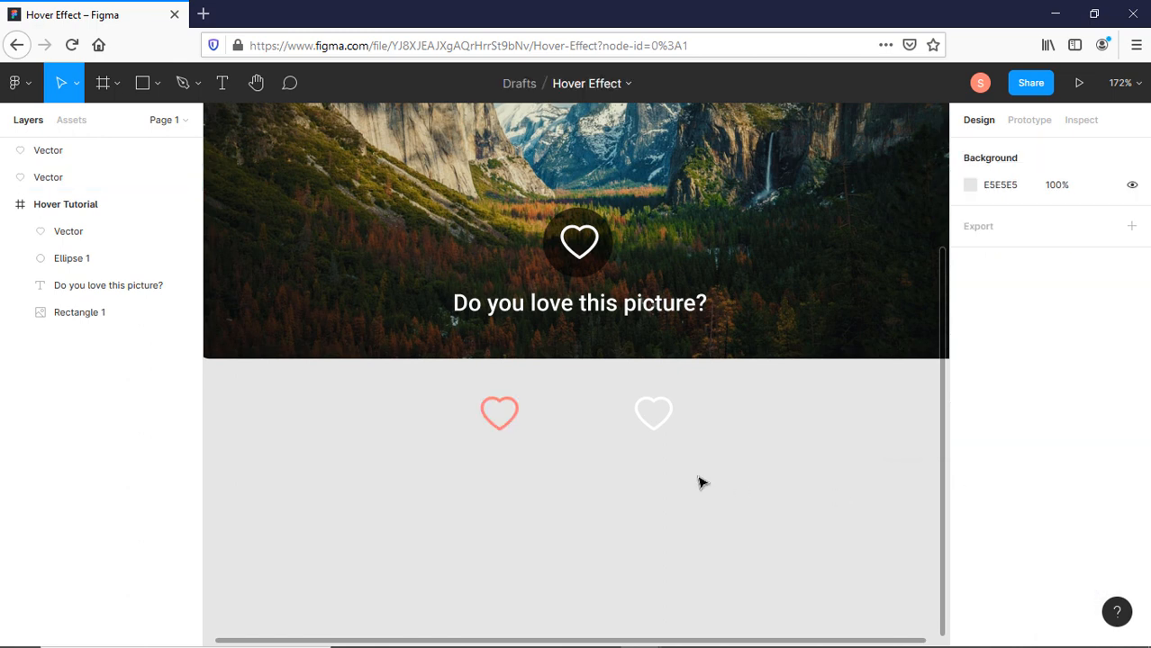
{"action": "left_click", "coordinate": [653, 413]}
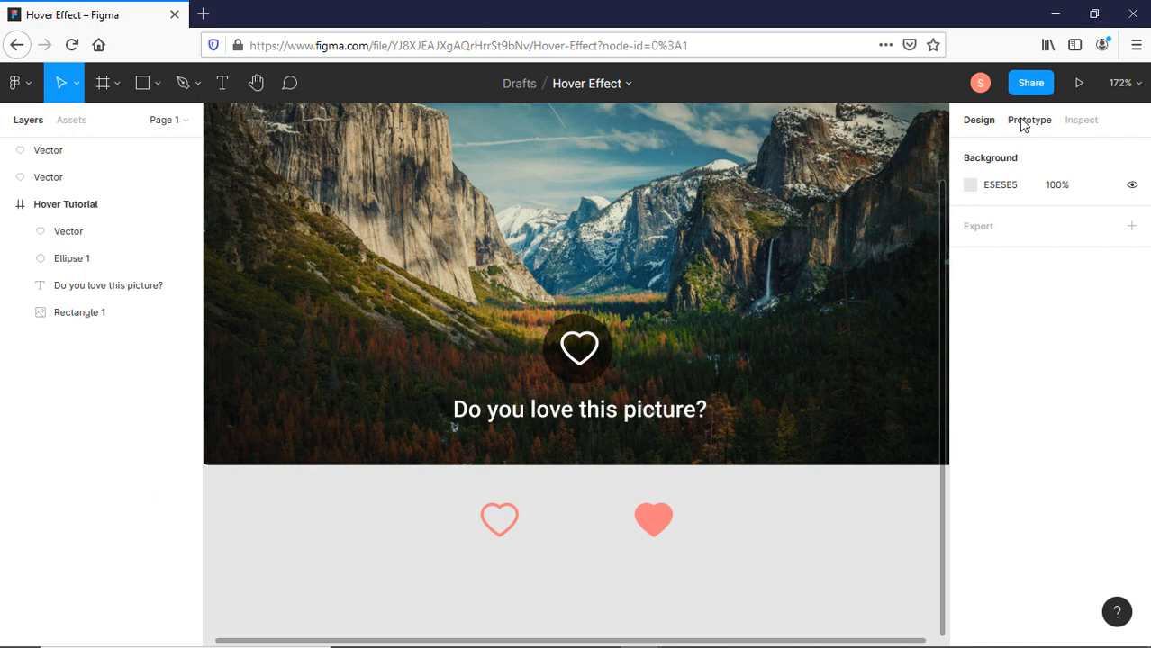
Wrap the outlined heart in Frame 1 and the filled heart in Frame 2 via Frame selection.
{"action": "left_click", "coordinate": [1028, 120]}
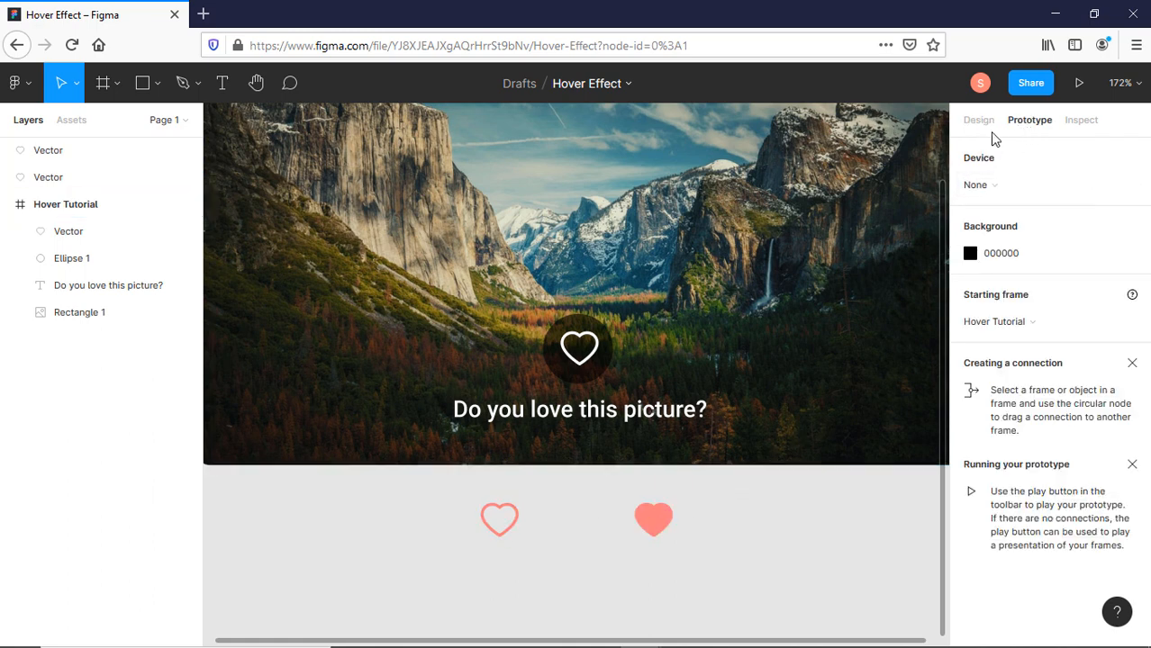
{"action": "left_click", "coordinate": [499, 520]}
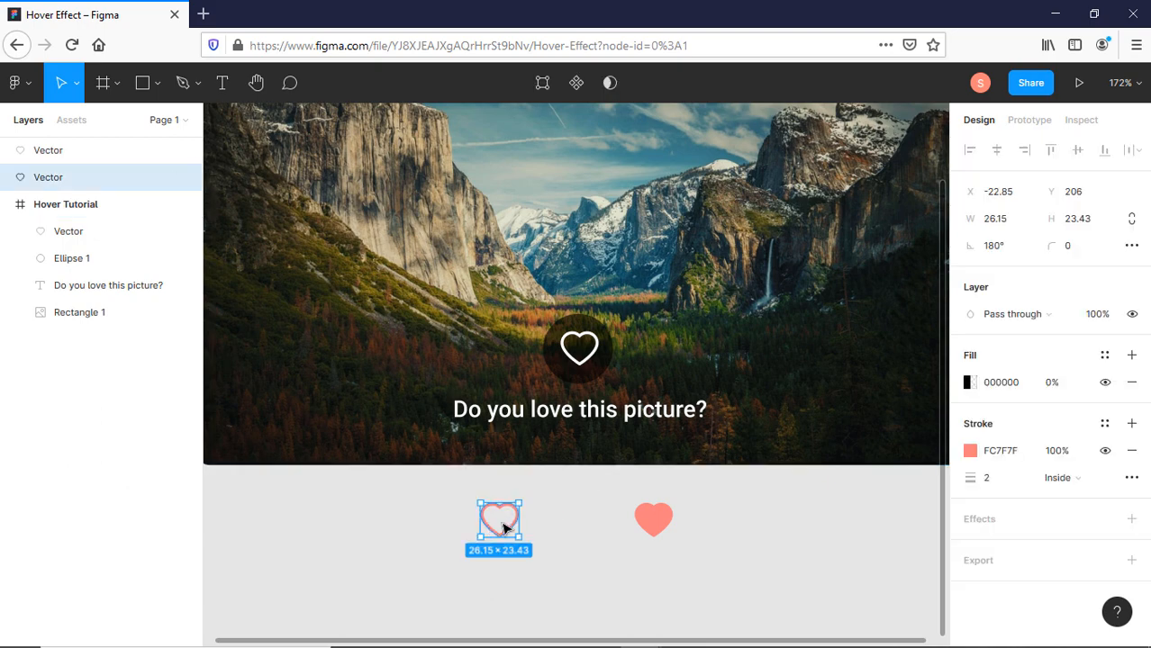
{"action": "right_click", "coordinate": [499, 522]}
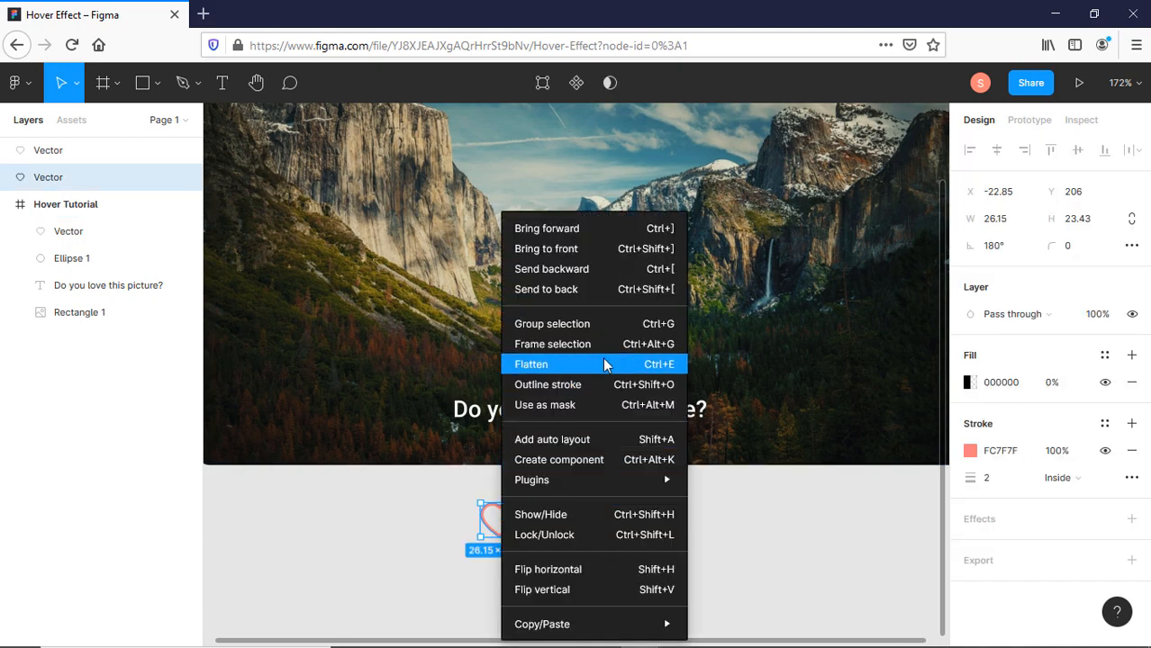
{"action": "left_click", "coordinate": [530, 364]}
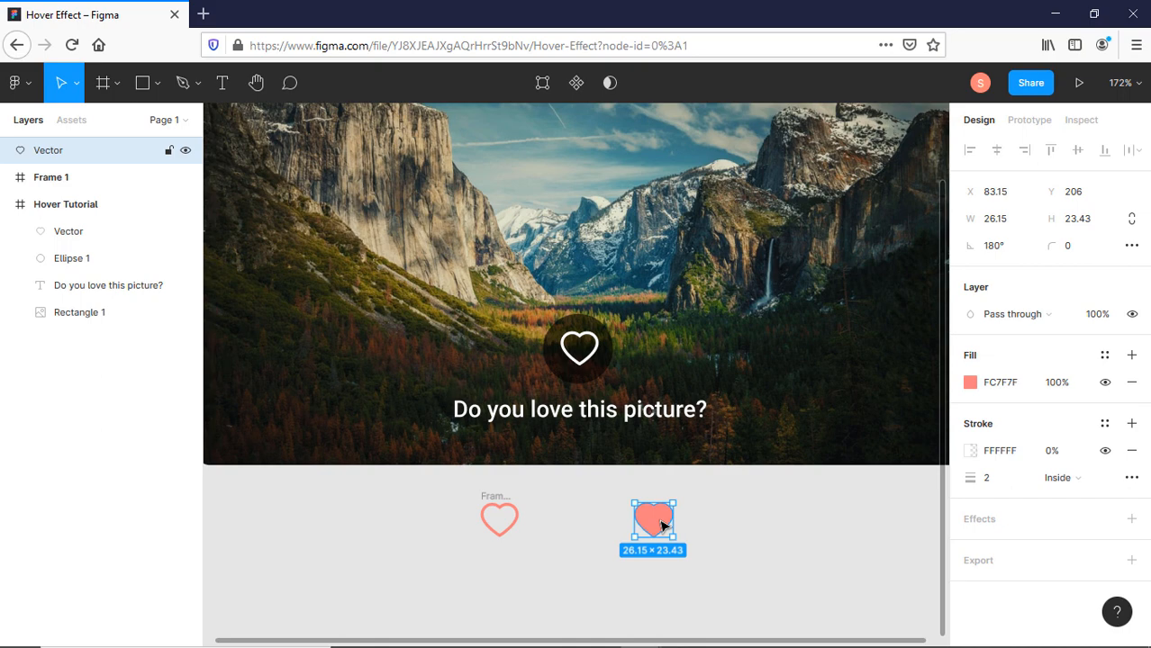
{"action": "right_click", "coordinate": [653, 523]}
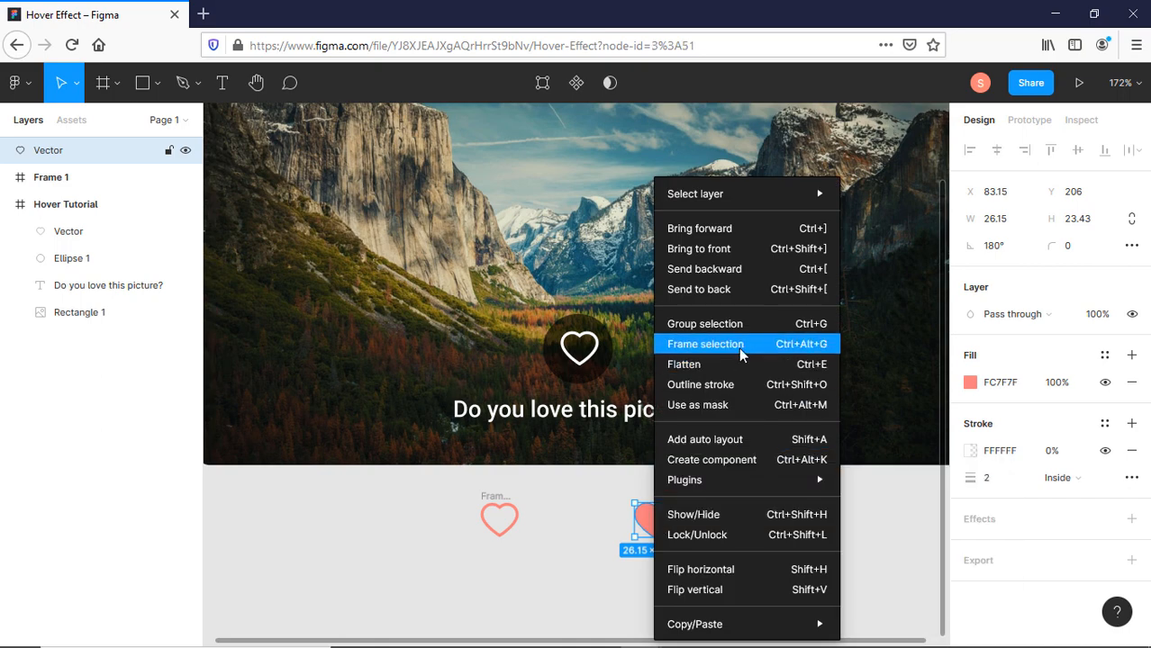
{"action": "left_click", "coordinate": [706, 343]}
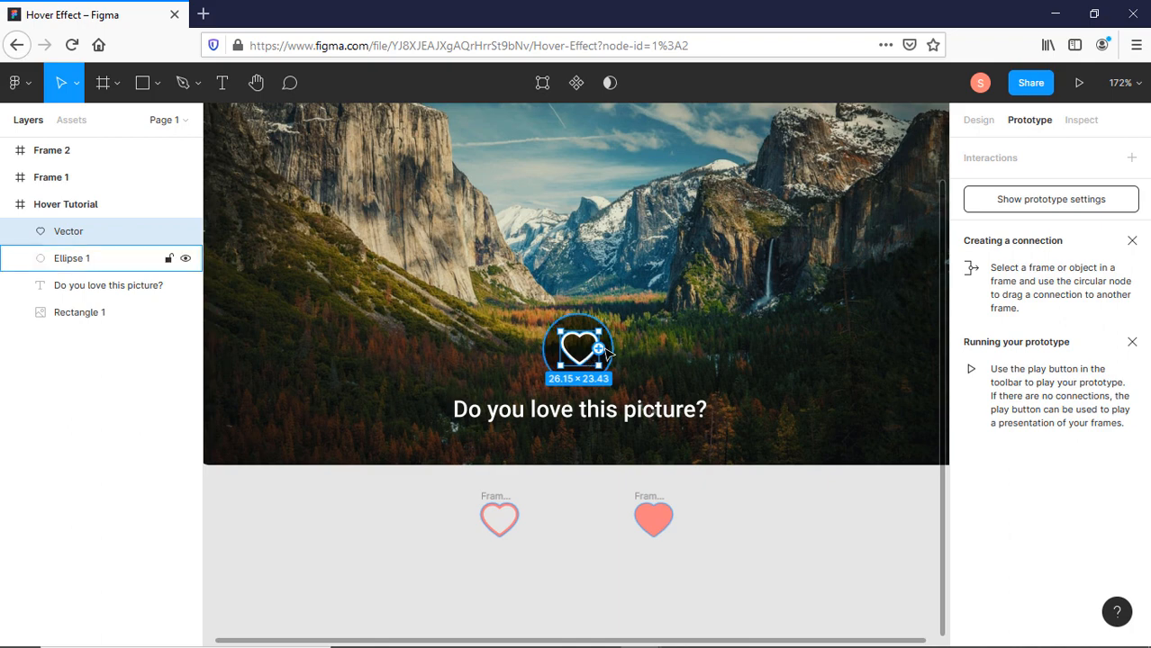
Link the white heart to Frame 1 with While hovering, Open overlay, Manual position.
{"action": "left_click_drag", "start_coordinate": [598, 349], "coordinate": [500, 518]}
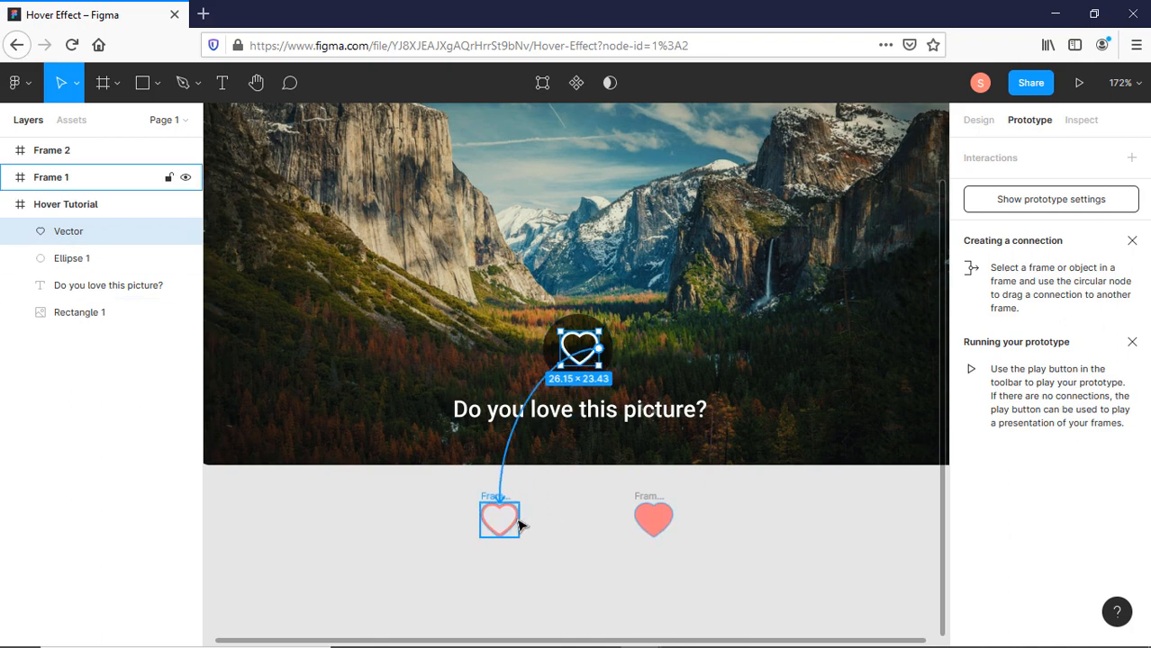
{"action": "left_click", "coordinate": [500, 521]}
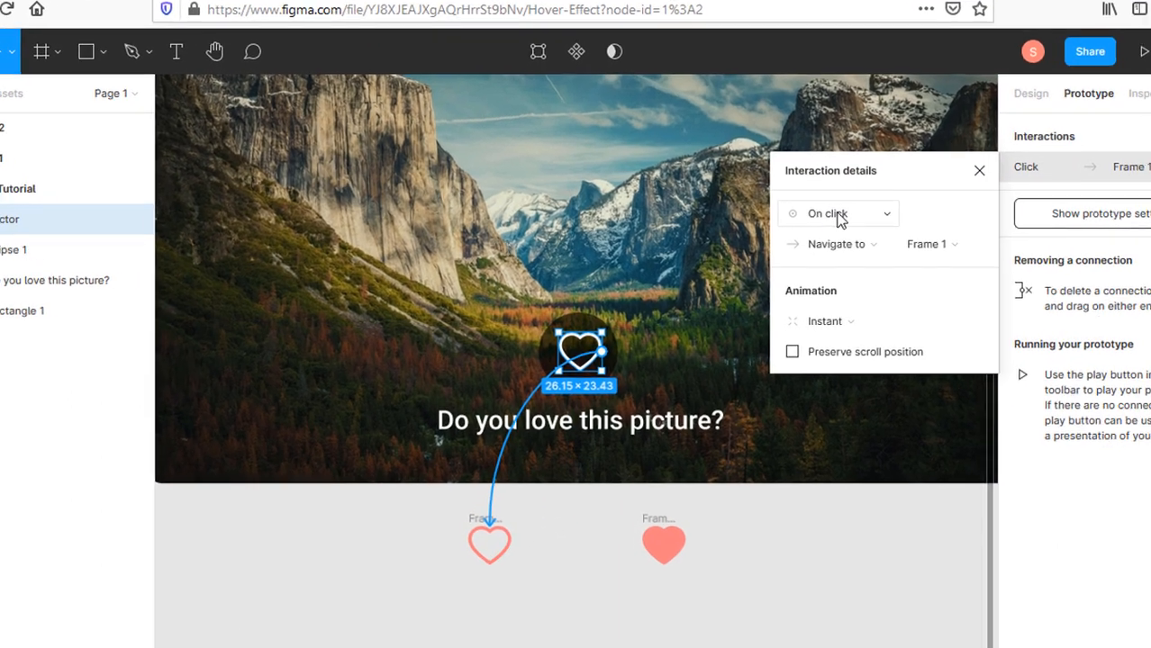
{"action": "left_click", "coordinate": [838, 213]}
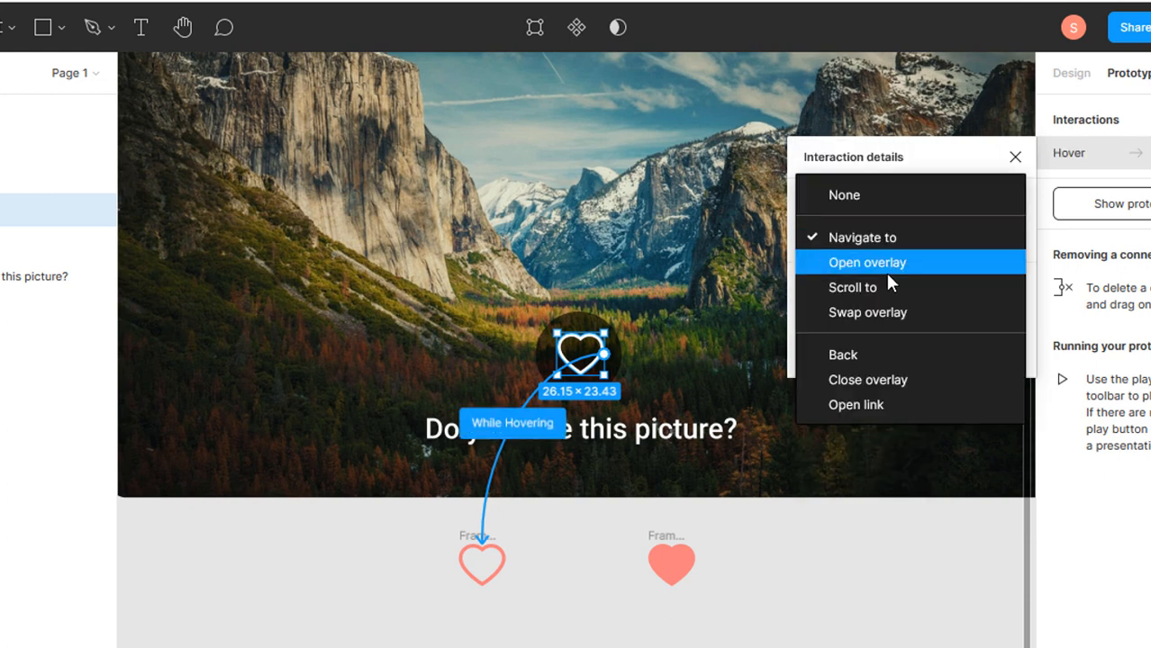
{"action": "left_click", "coordinate": [867, 262]}
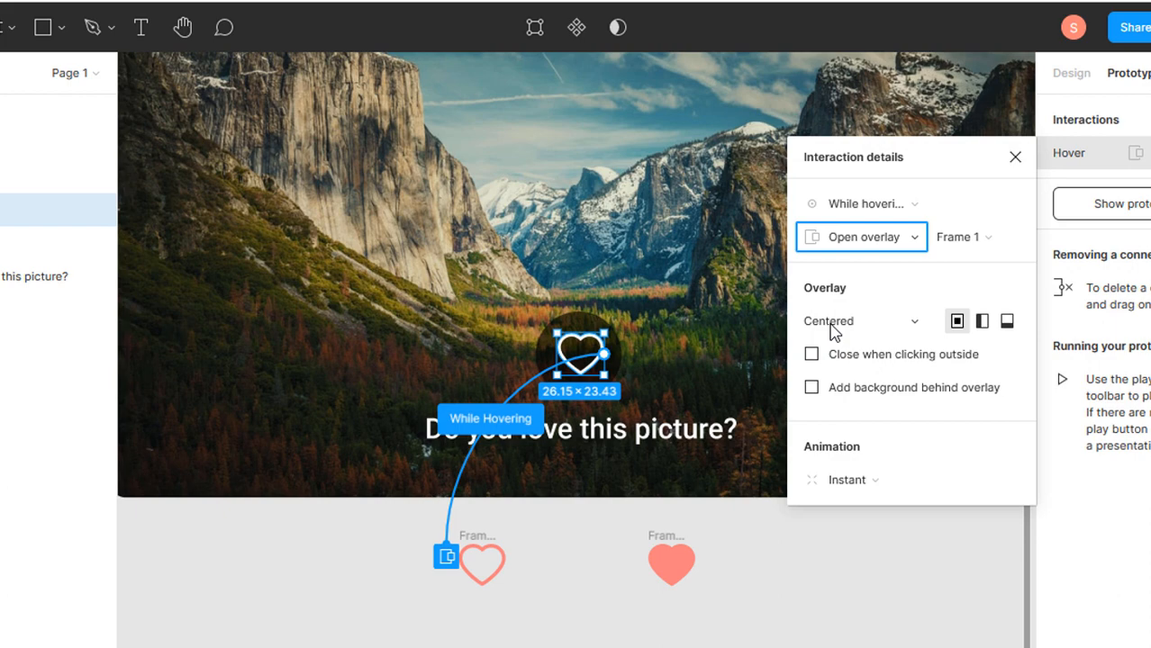
{"action": "left_click", "coordinate": [855, 321]}
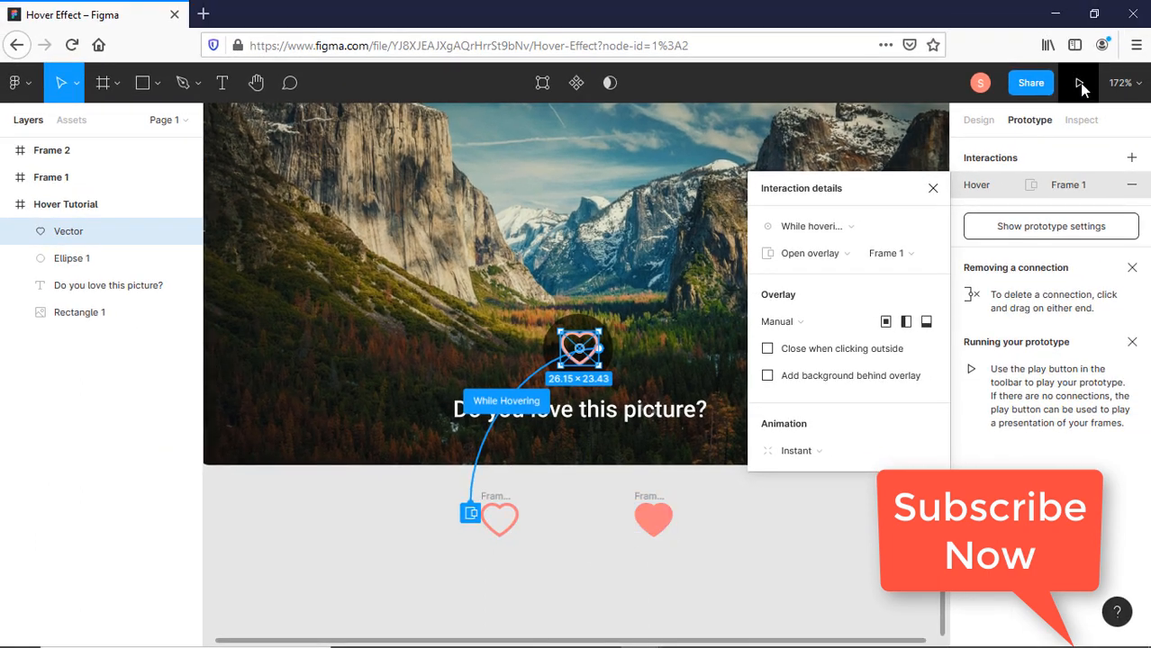
Present the prototype in a new tab and click the heart to test it.
{"action": "left_click", "coordinate": [1079, 83]}
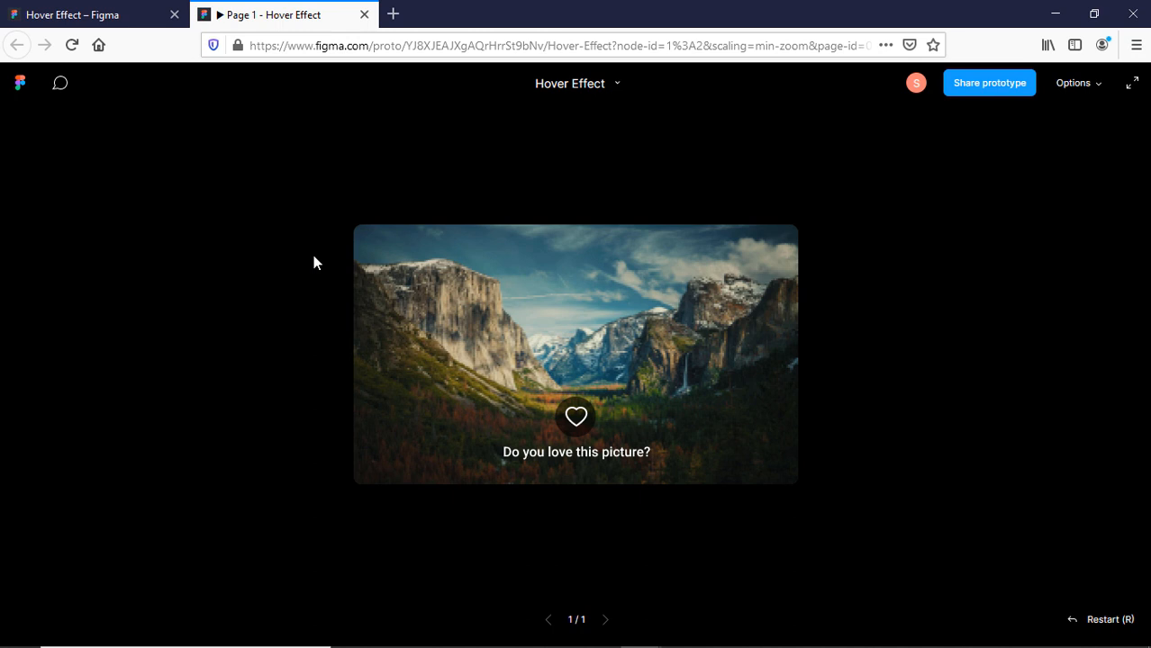
{"action": "mouse_move", "coordinate": [576, 420]}
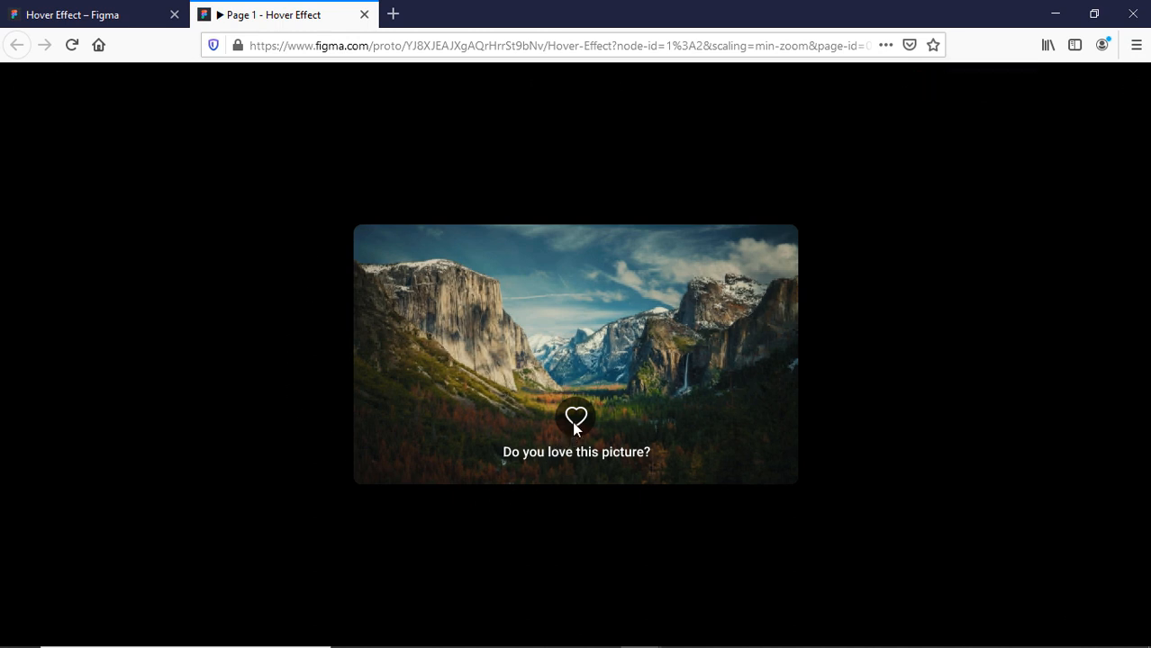
{"action": "left_click", "coordinate": [576, 418]}
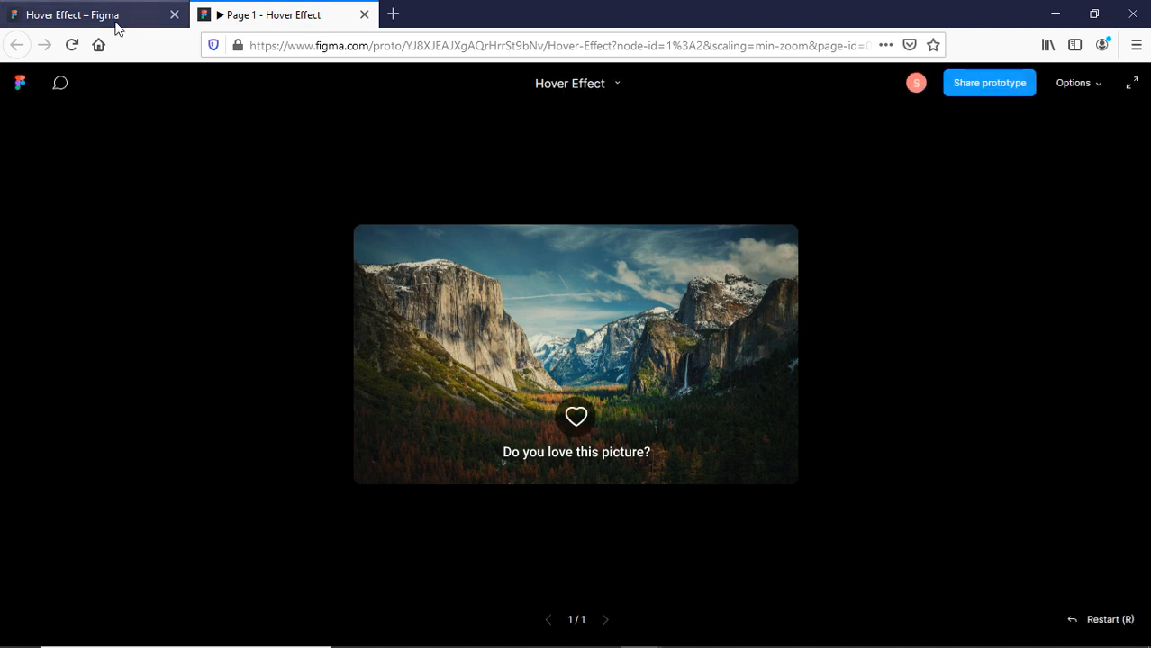
In the editor, change Frame 1's click action to Swap overlay with Frame 2.
{"action": "left_click", "coordinate": [72, 14]}
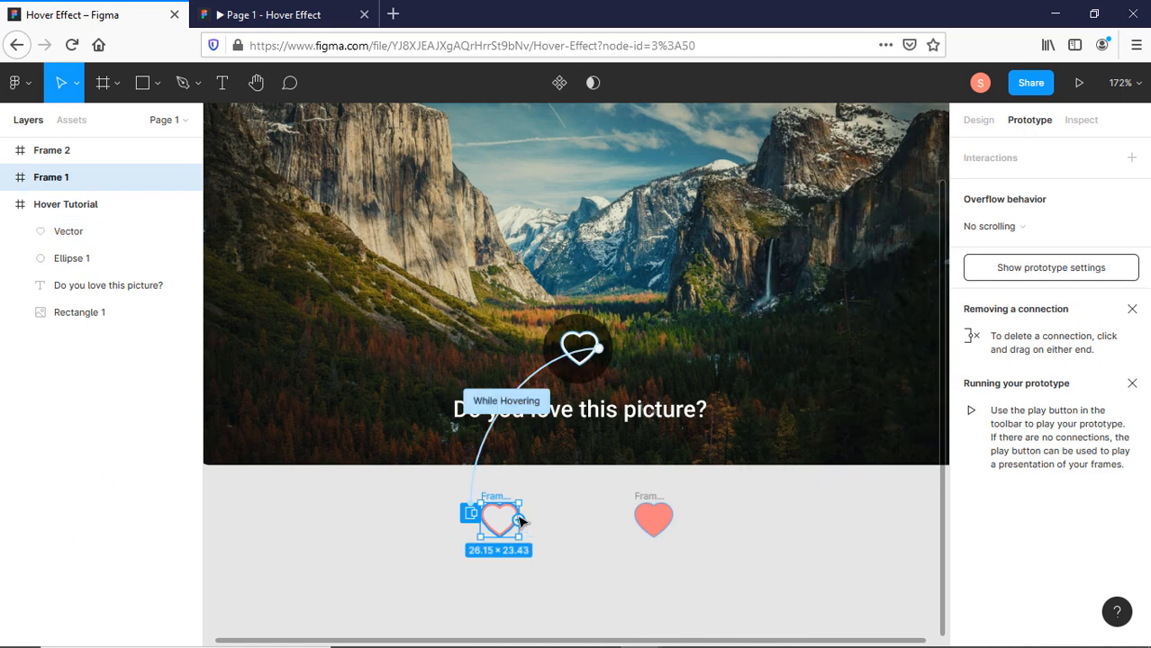
{"action": "mouse_move", "coordinate": [552, 527]}
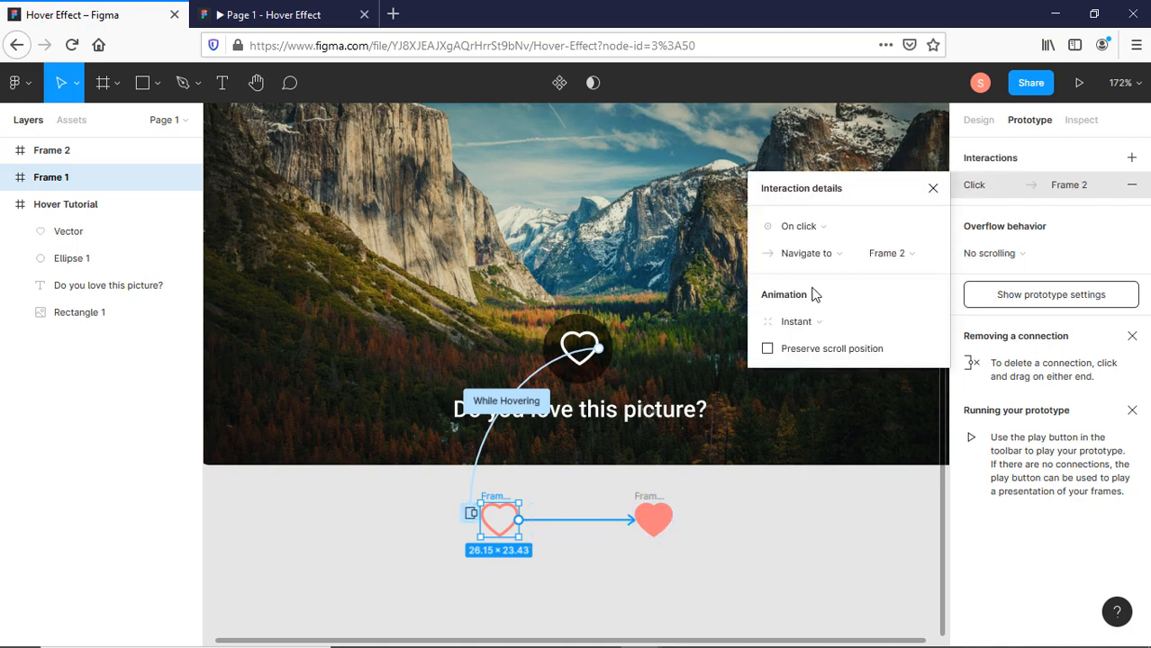
{"action": "left_click", "coordinate": [802, 253]}
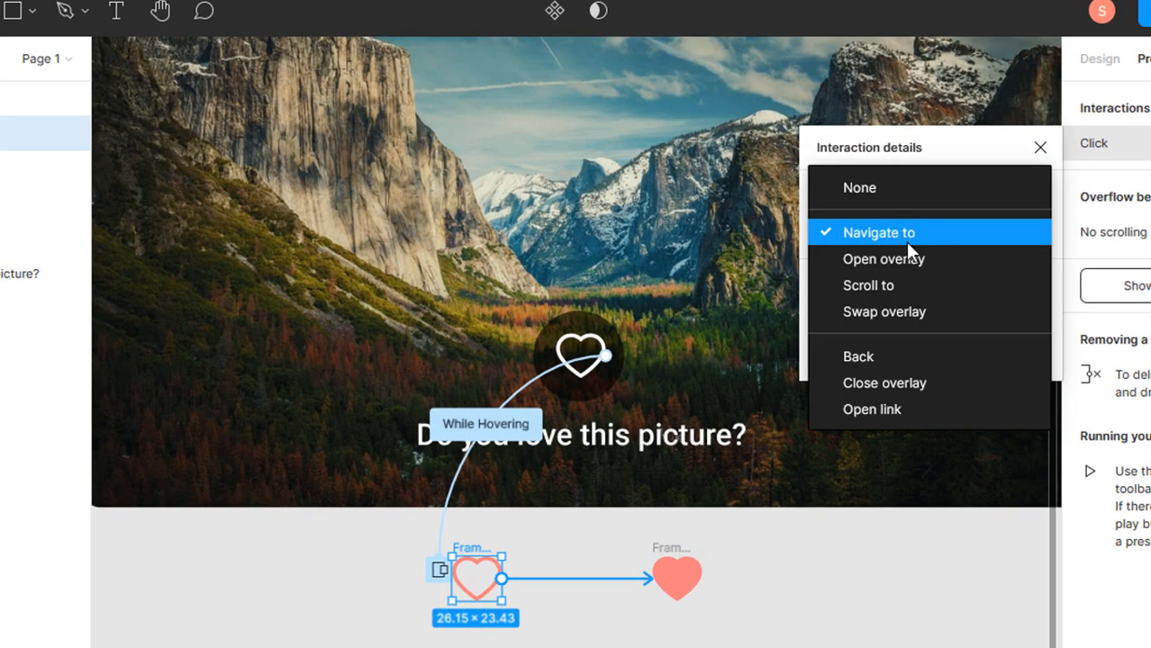
{"action": "mouse_move", "coordinate": [884, 259]}
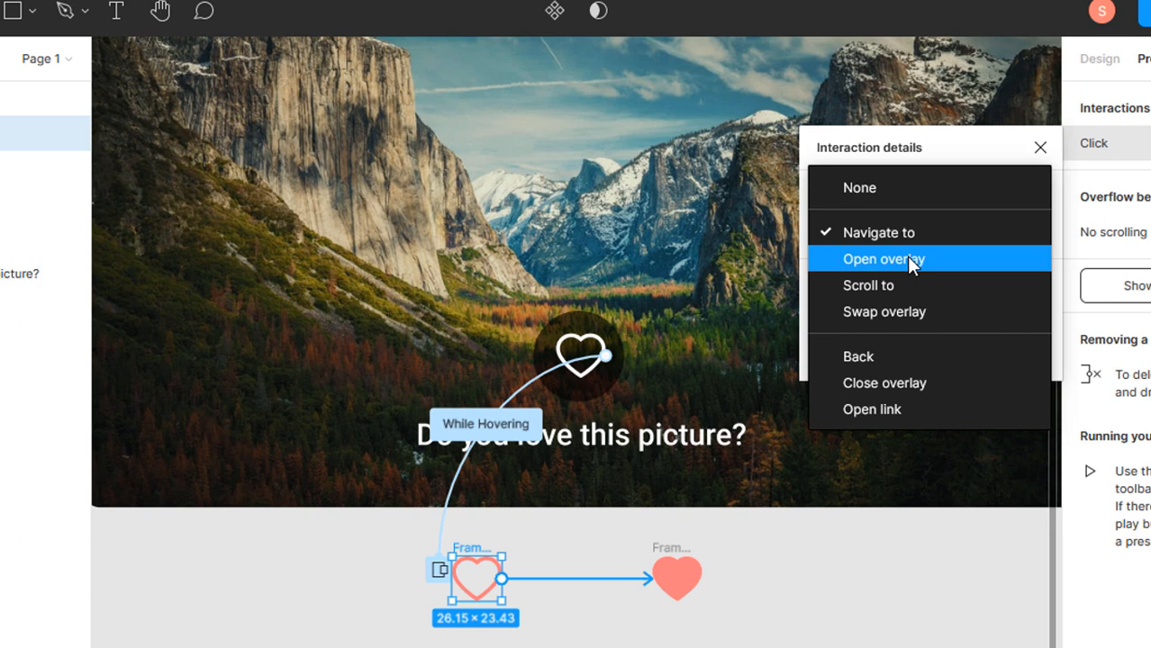
{"action": "mouse_move", "coordinate": [928, 311]}
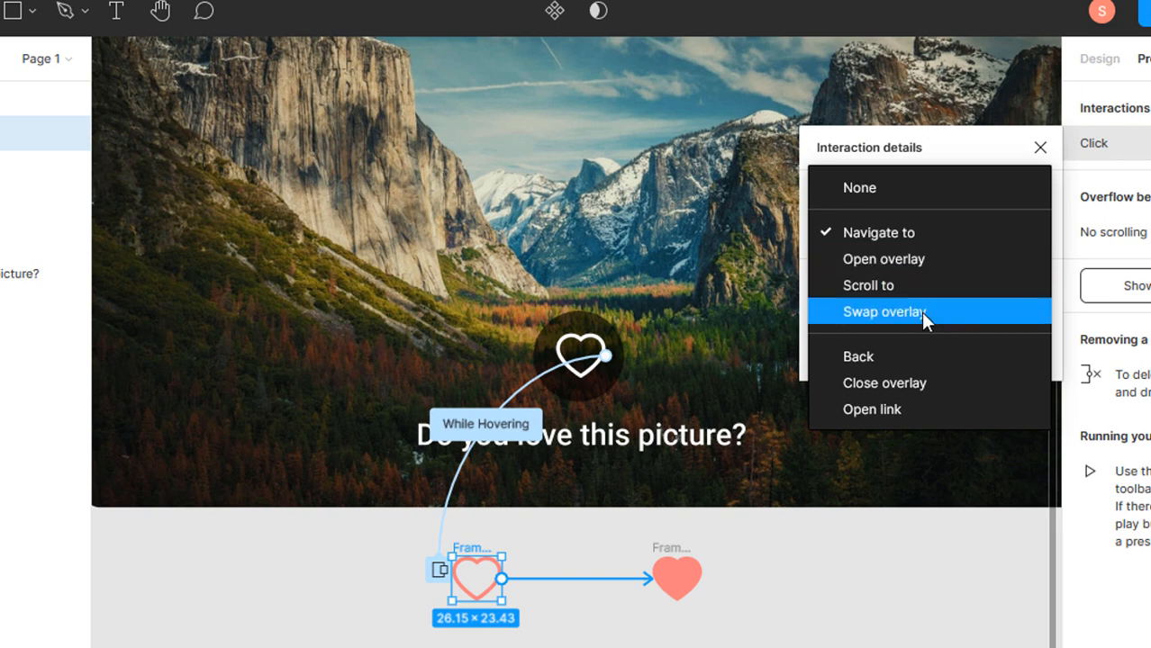
{"action": "left_click", "coordinate": [883, 310]}
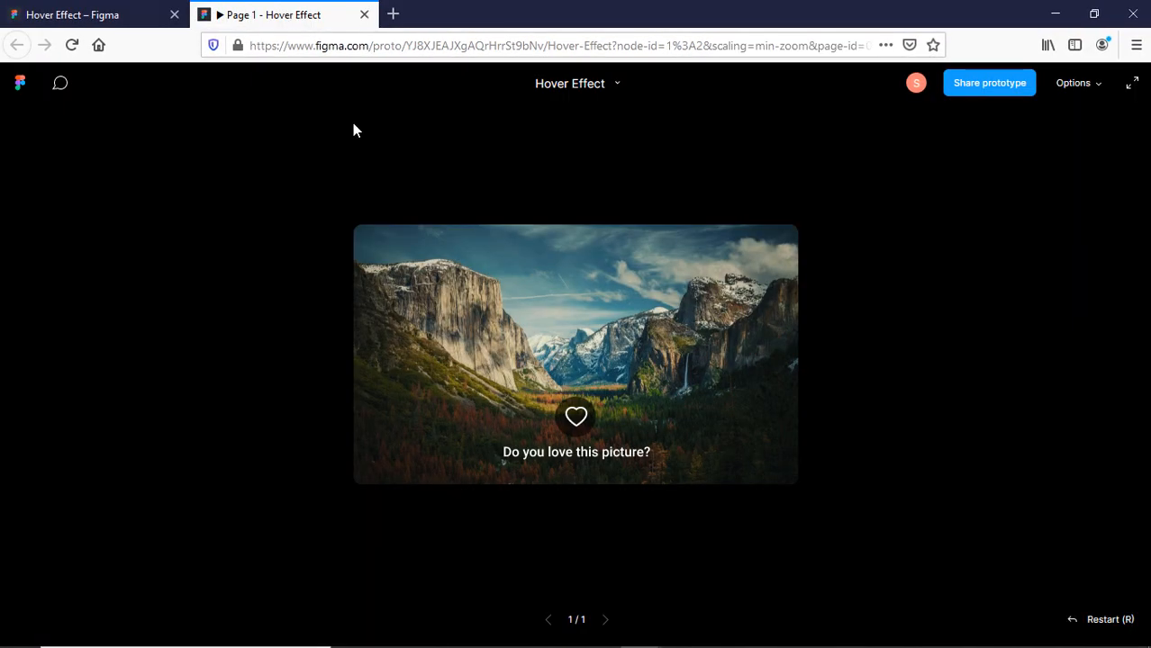
Test the prototype: hover the heart for the pink outline, click for solid pink.
{"action": "left_click", "coordinate": [1132, 83]}
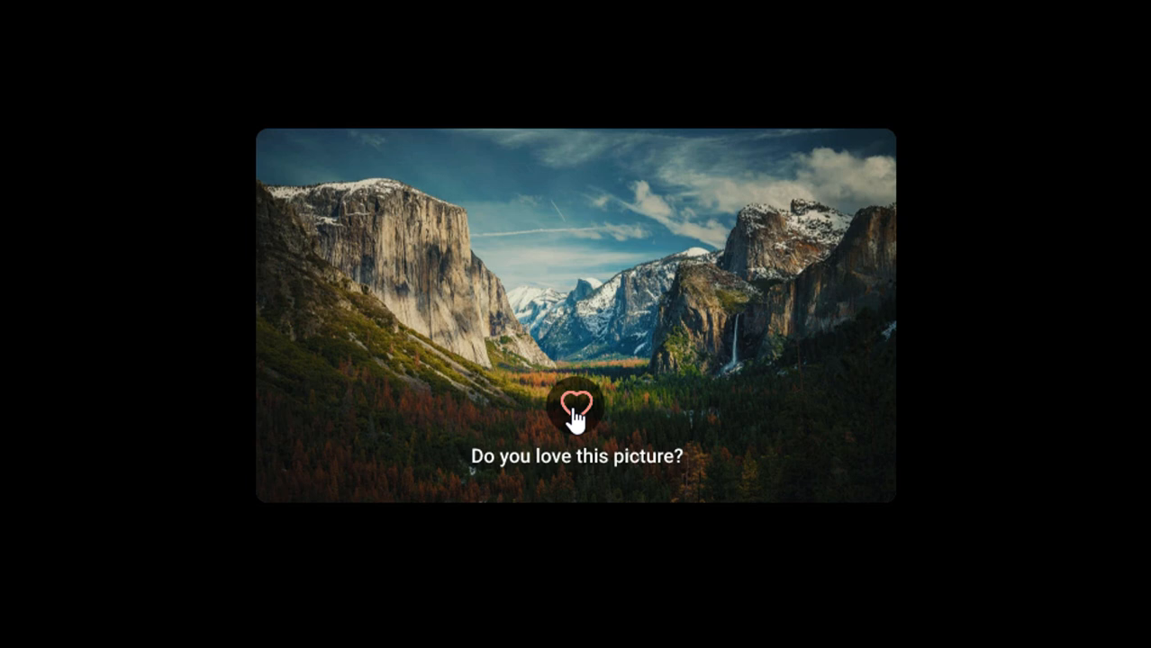
{"action": "left_click", "coordinate": [576, 406]}
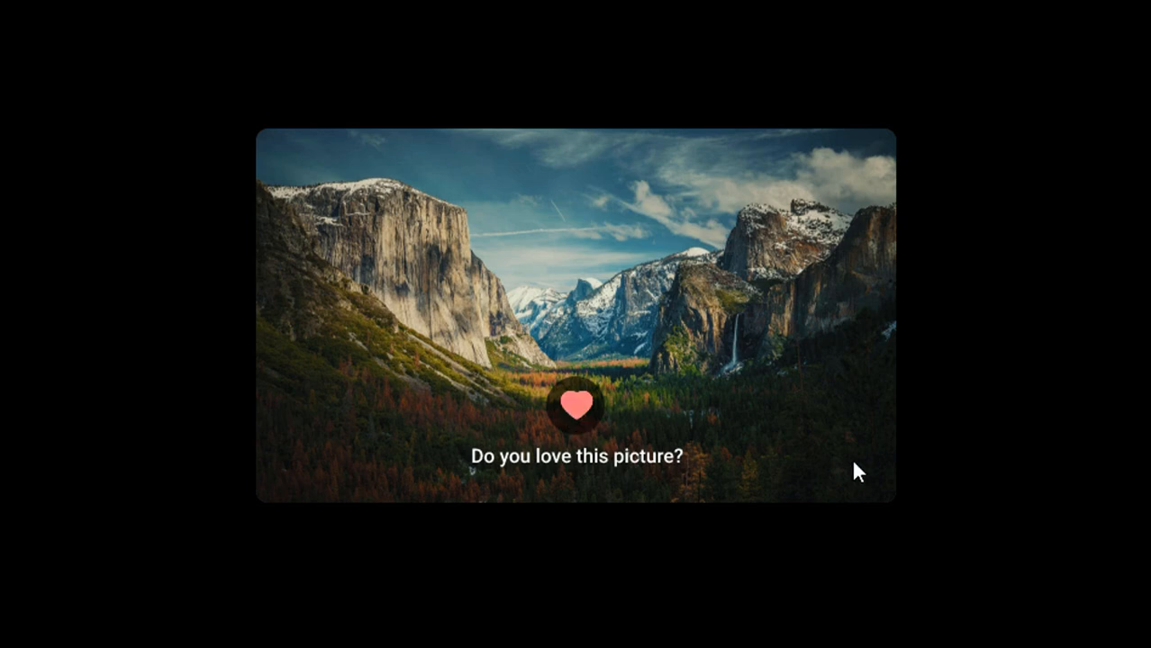
{"action": "mouse_move", "coordinate": [188, 235]}
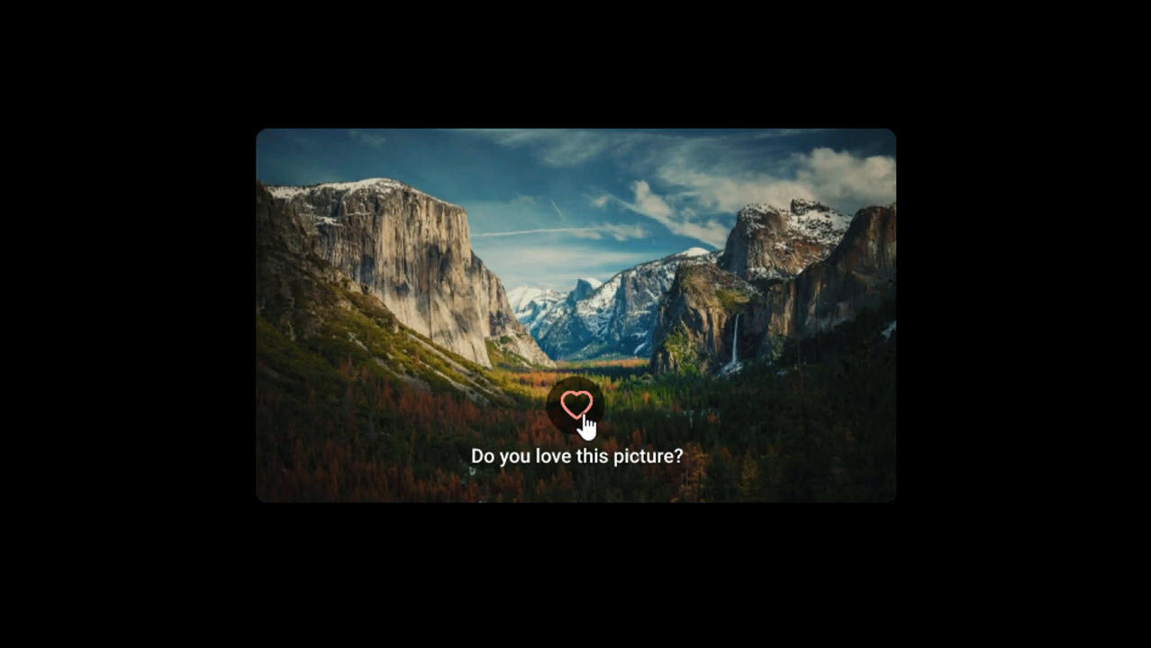
{"action": "left_click", "coordinate": [575, 405]}
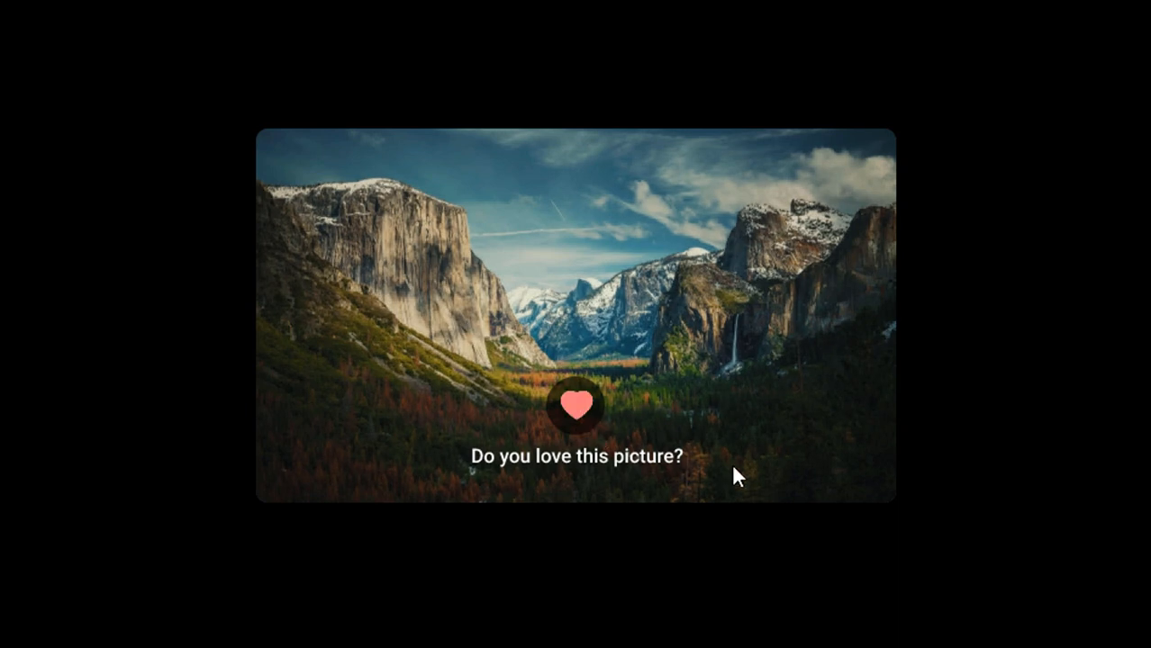